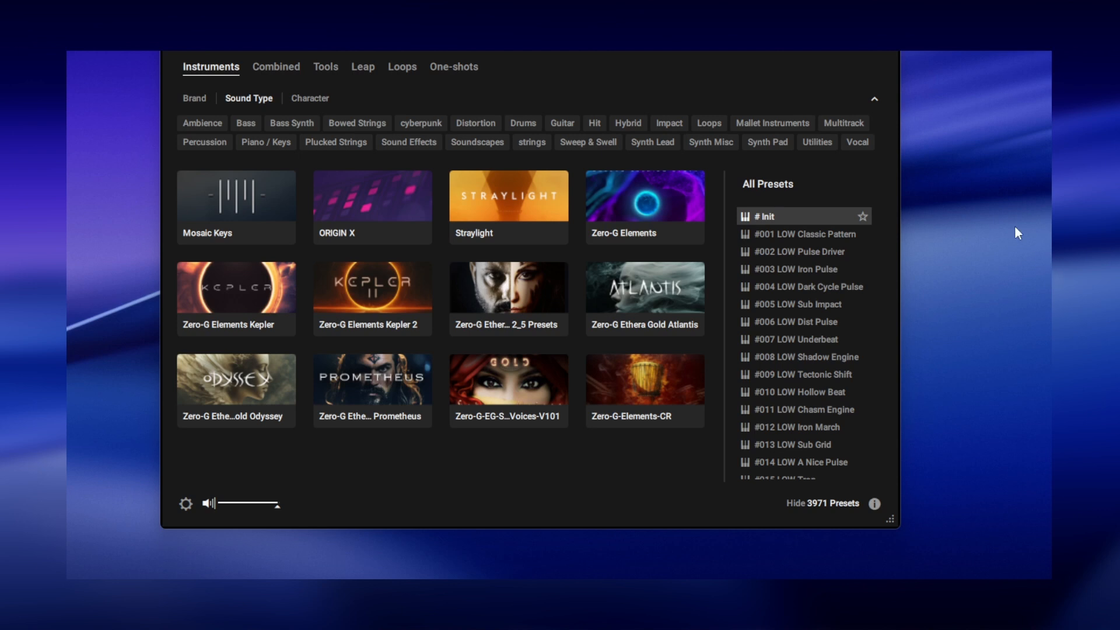
pyautogui.moveTo(366, 260)
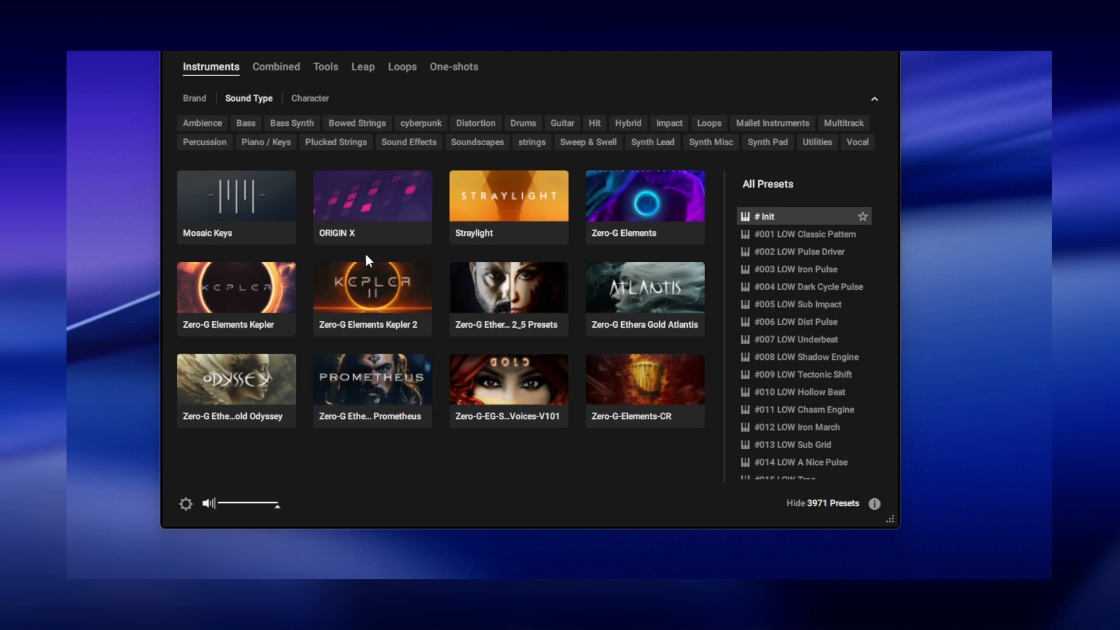
pyautogui.moveTo(272, 389)
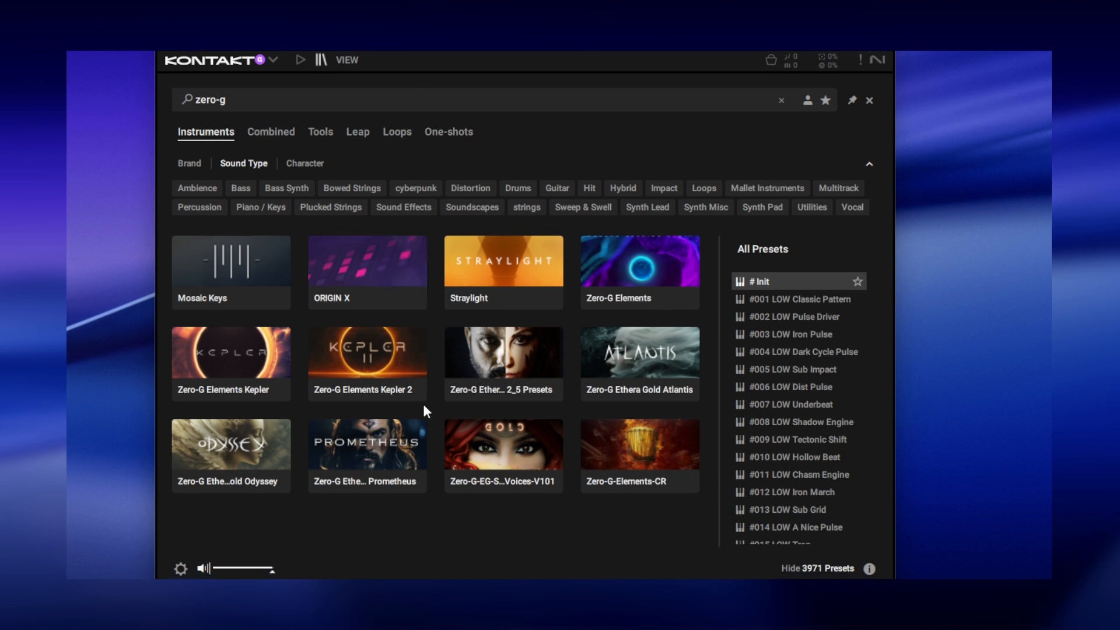
pyautogui.moveTo(337, 76)
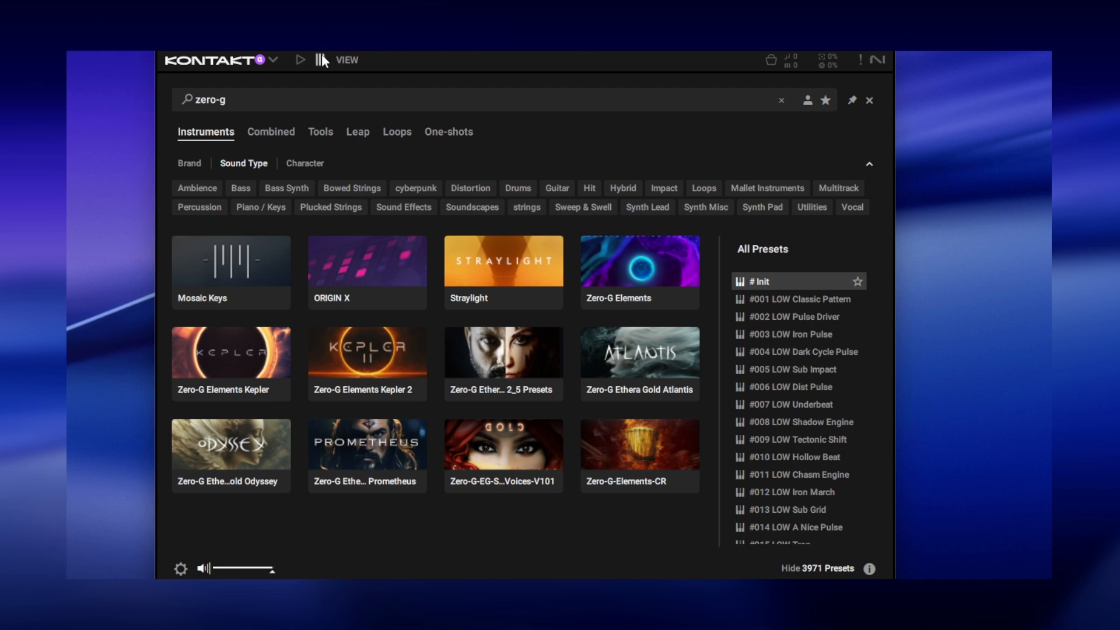
pyautogui.moveTo(222, 350)
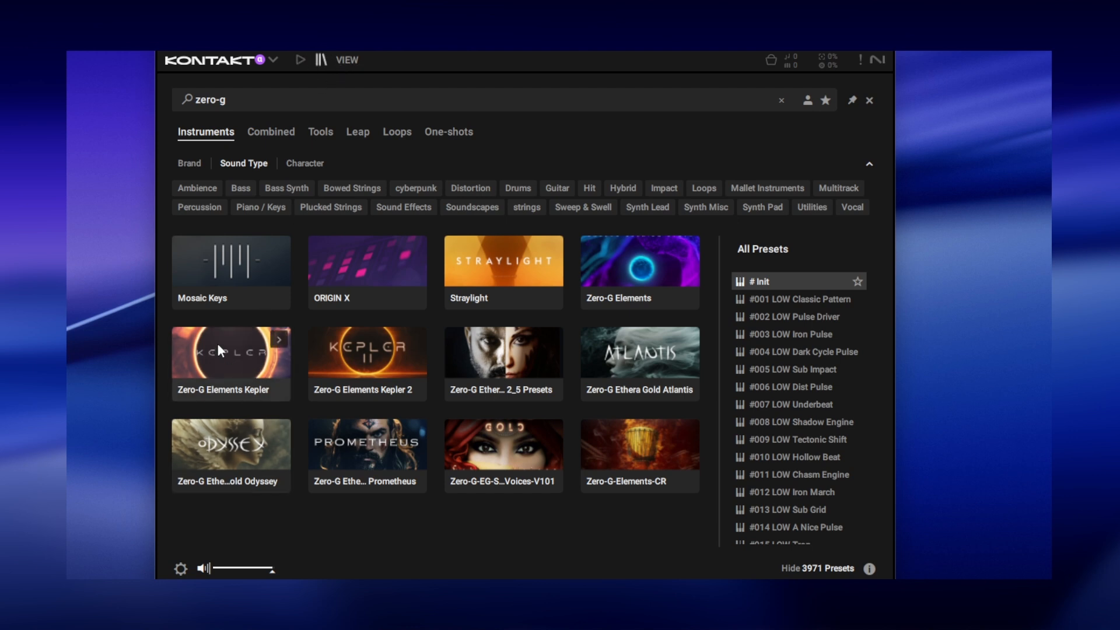
pyautogui.moveTo(503, 454)
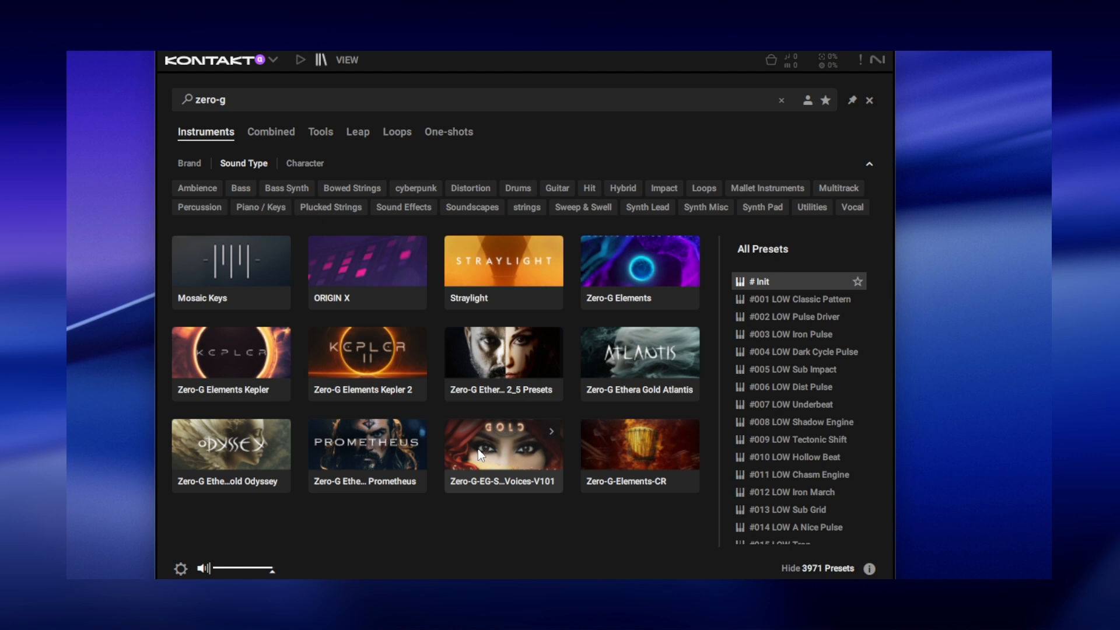
pyautogui.moveTo(301, 61)
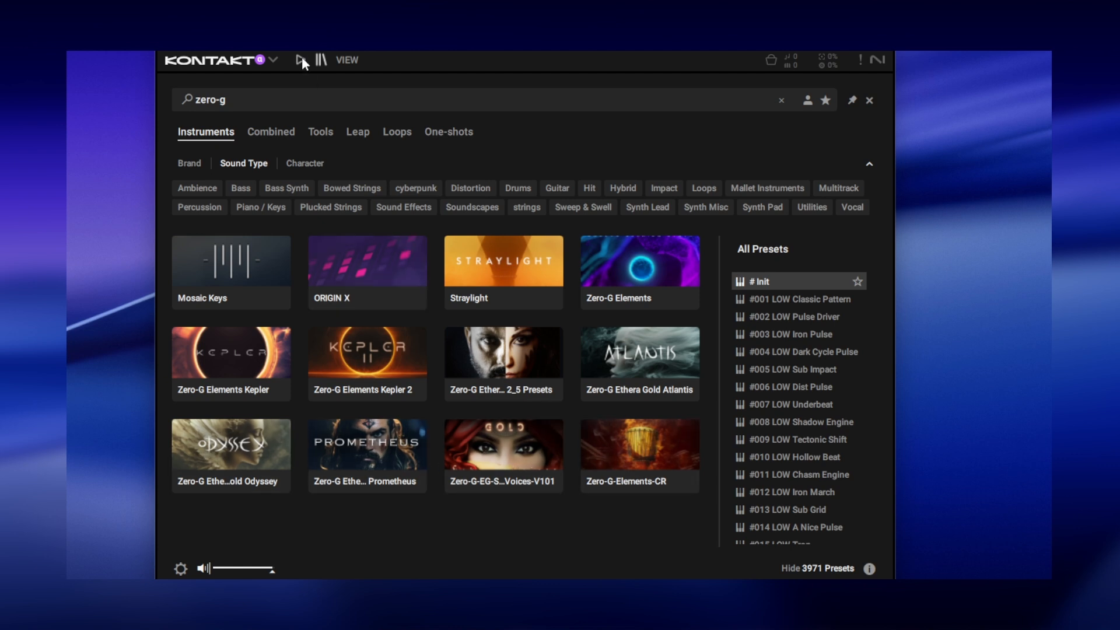
pyautogui.moveTo(352, 111)
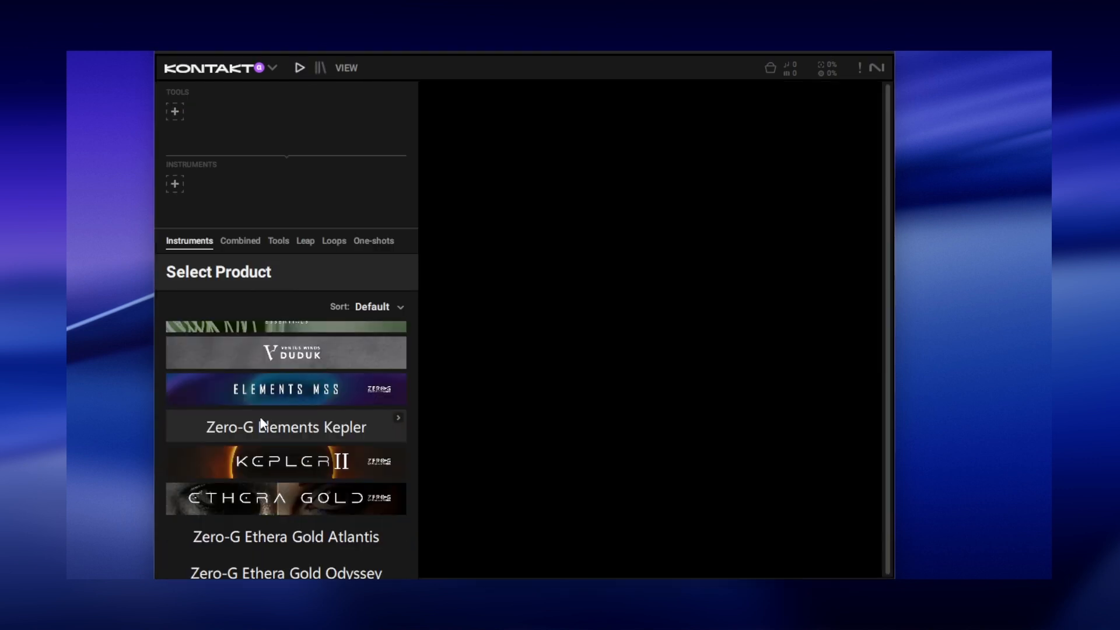
# - Scroll the product list down to the Zero-G Ethera Gold Atlantis, Odyssey and Prometheus entries
pyautogui.scroll(-3)
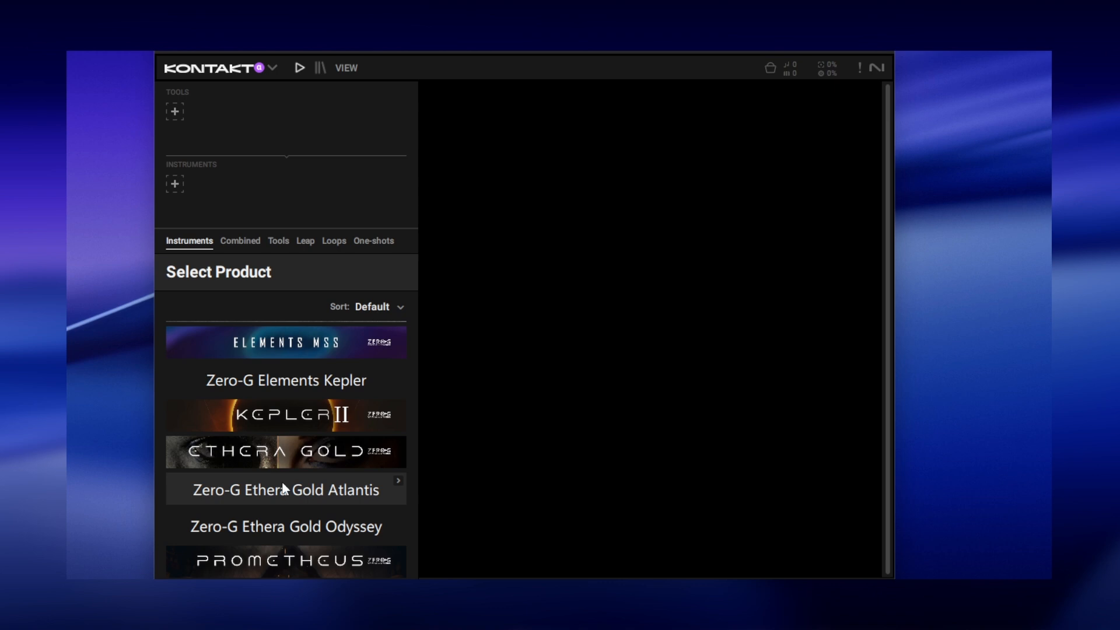
pyautogui.moveTo(270, 509)
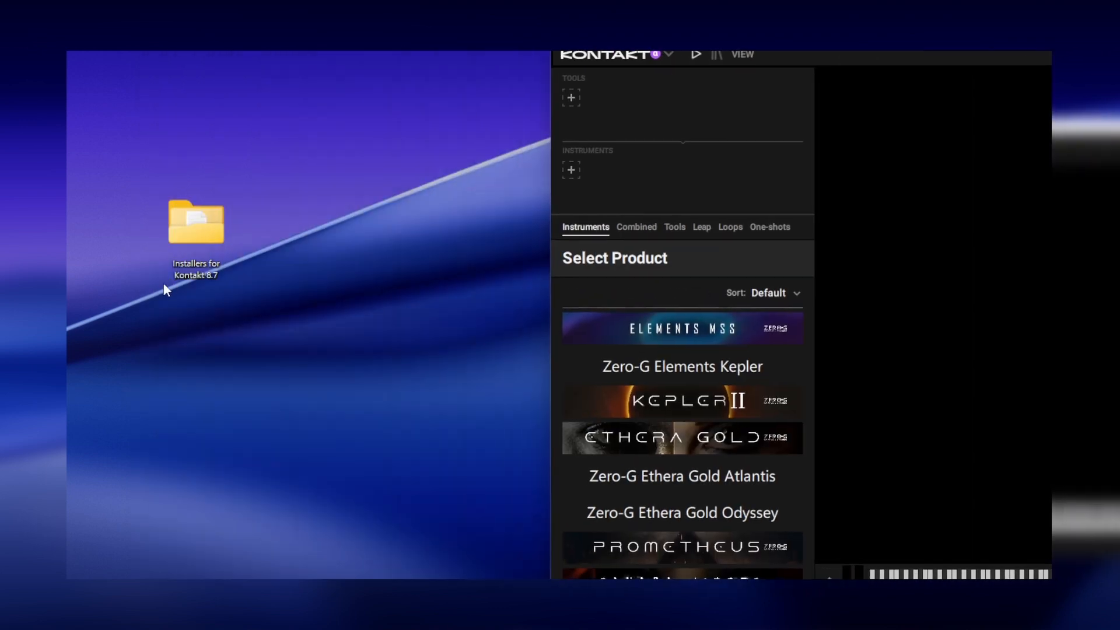
# - Look inside Installers Mac at the .pkg image installers, then return to the Installers for Kontakt 8.7 folder
pyautogui.moveTo(196, 221); pyautogui.dragTo(333, 222)
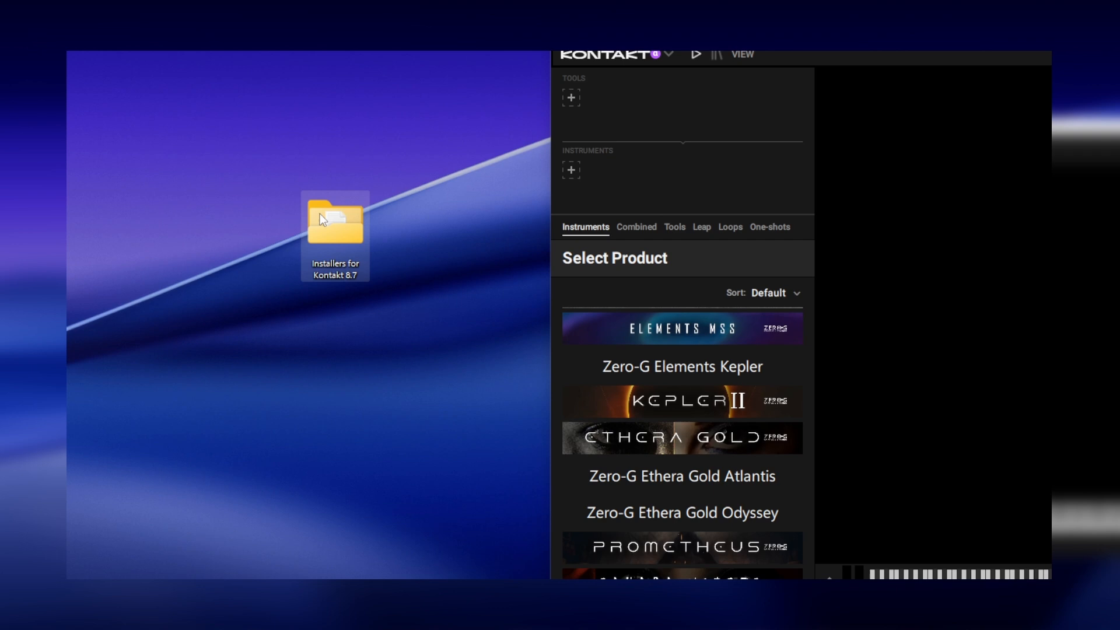
pyautogui.doubleClick(335, 222)
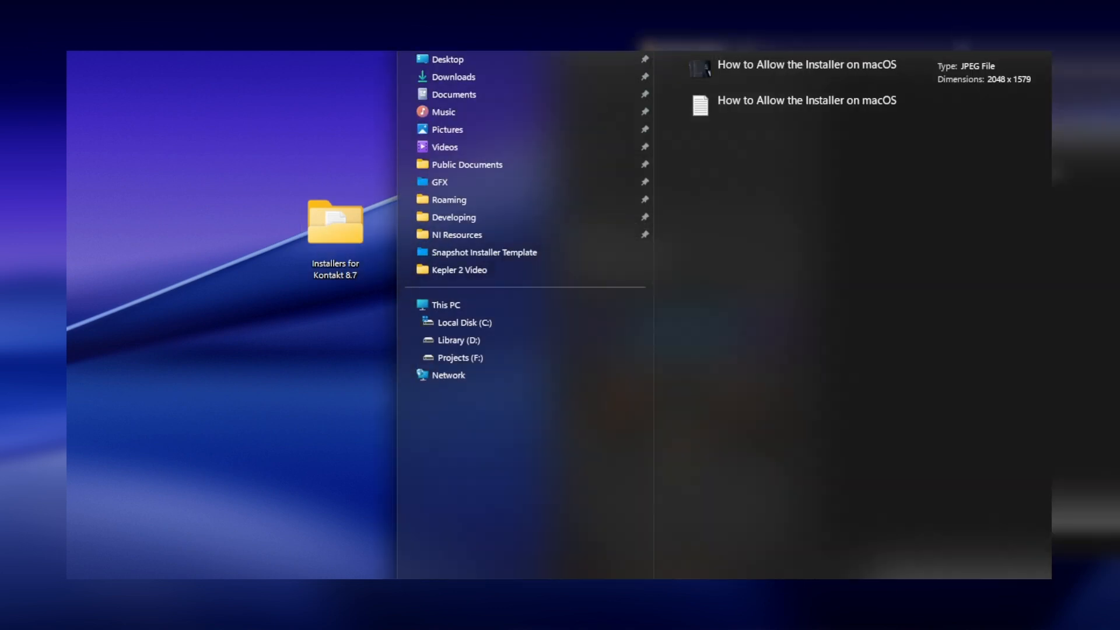
pyautogui.doubleClick(335, 222)
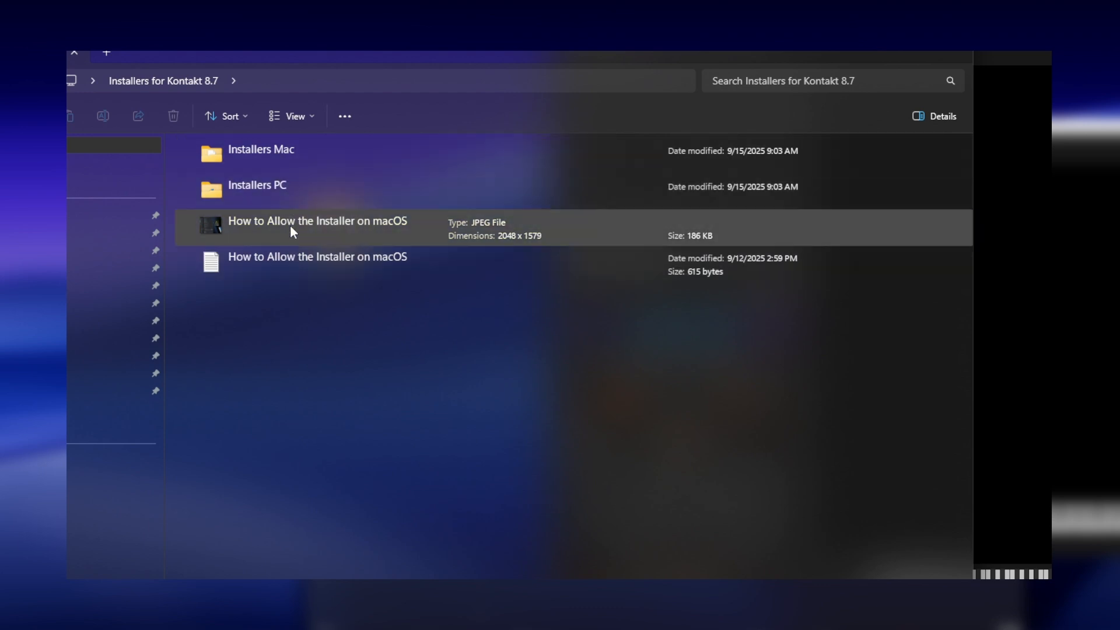
pyautogui.doubleClick(256, 184)
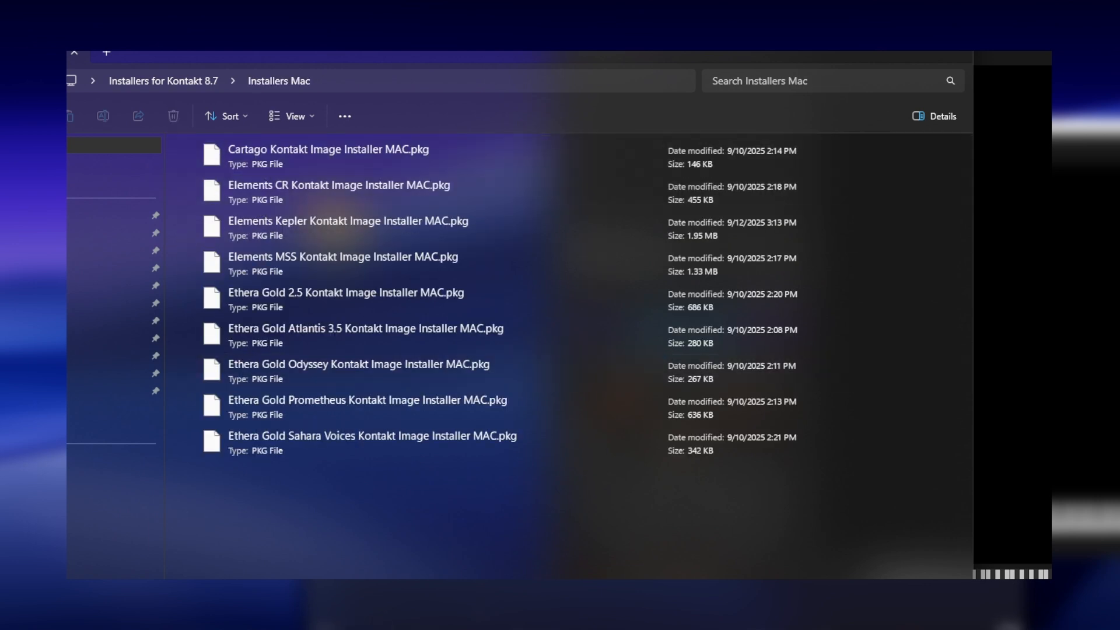
pyautogui.click(162, 81)
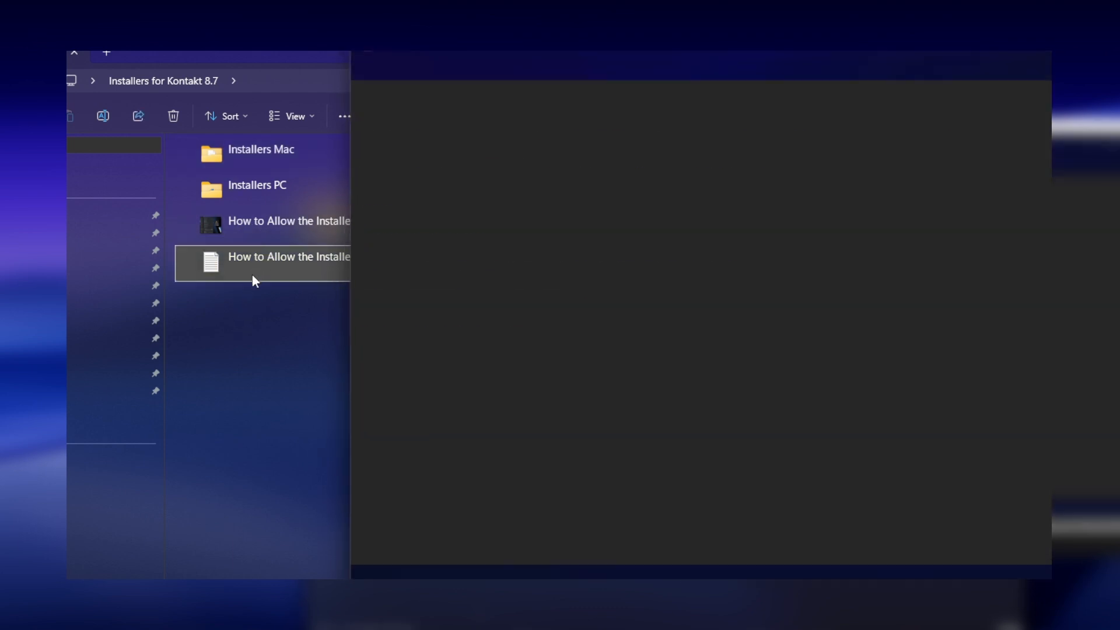
# - Read the 'How to Allow the Installer on macOS' text file in Notepad and close it
pyautogui.doubleClick(289, 257)
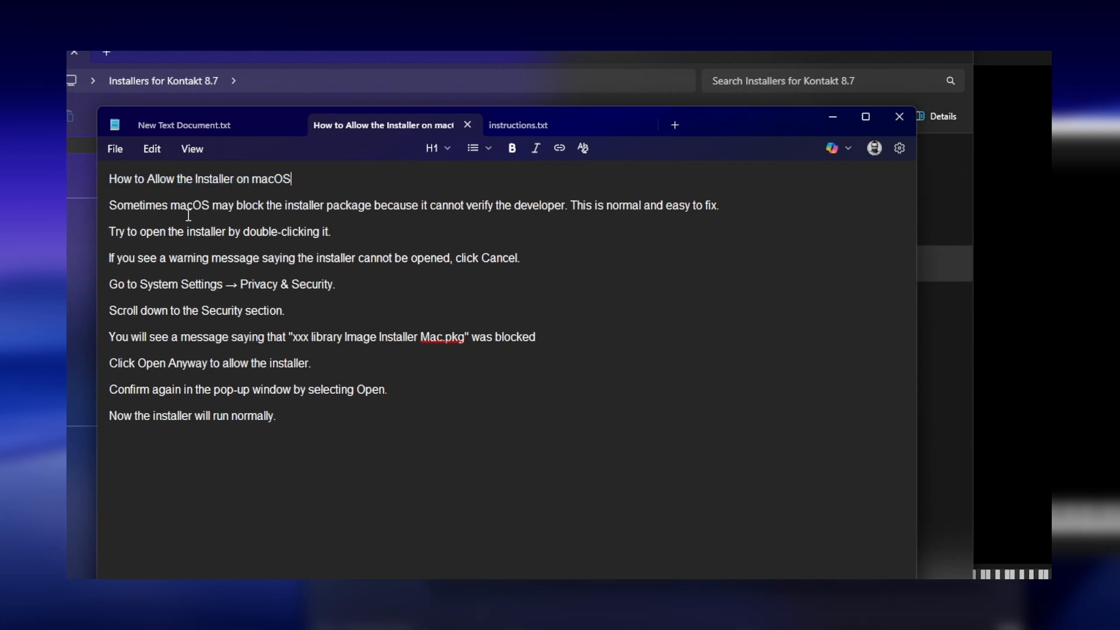
pyautogui.moveTo(476, 243)
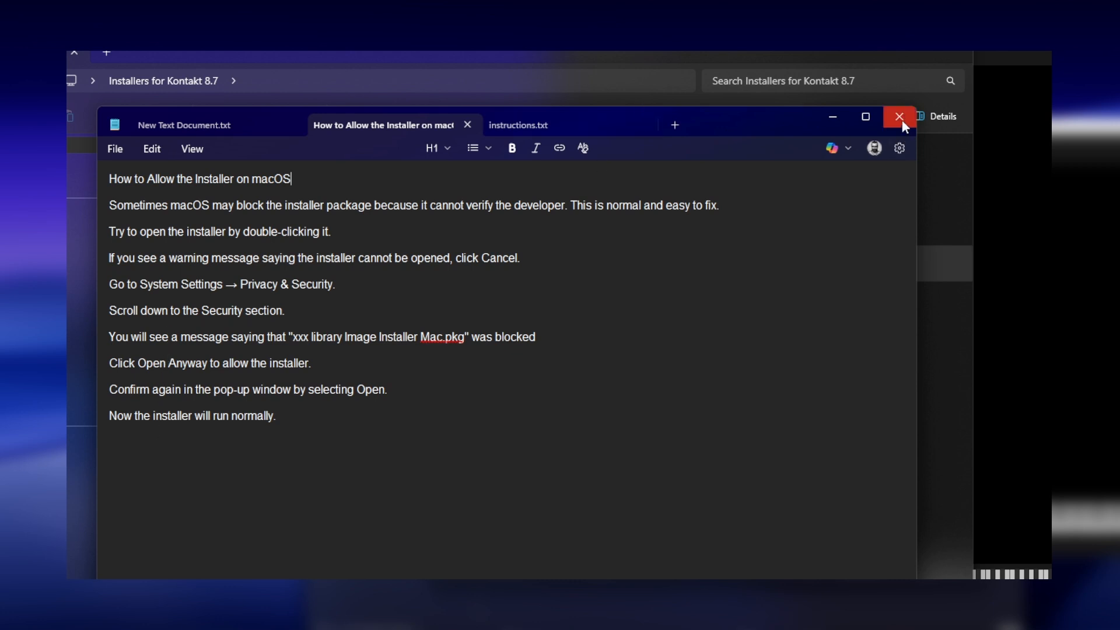
pyautogui.click(900, 117)
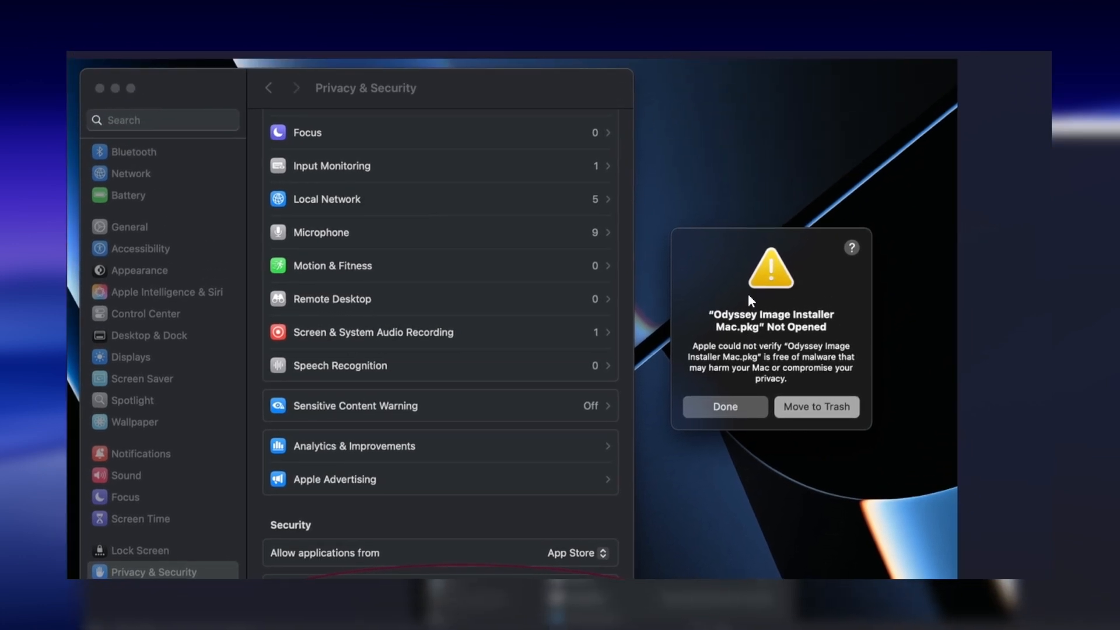
pyautogui.moveTo(652, 246)
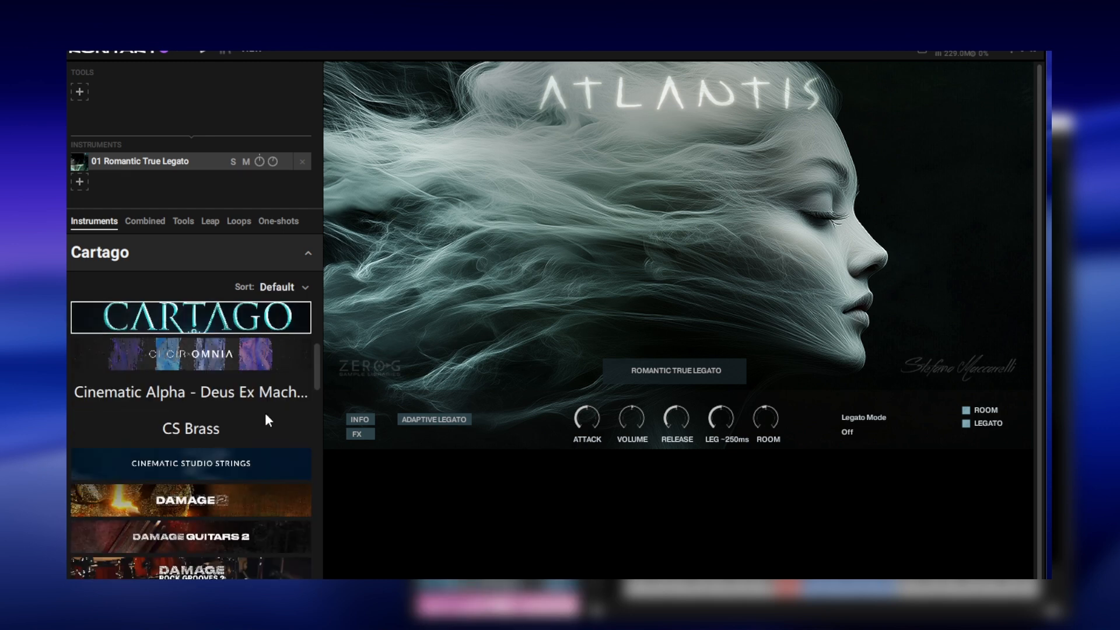
# - Scroll the library list down to the Kepler, Ethera Gold and Atlantis banner images
pyautogui.scroll(-3)
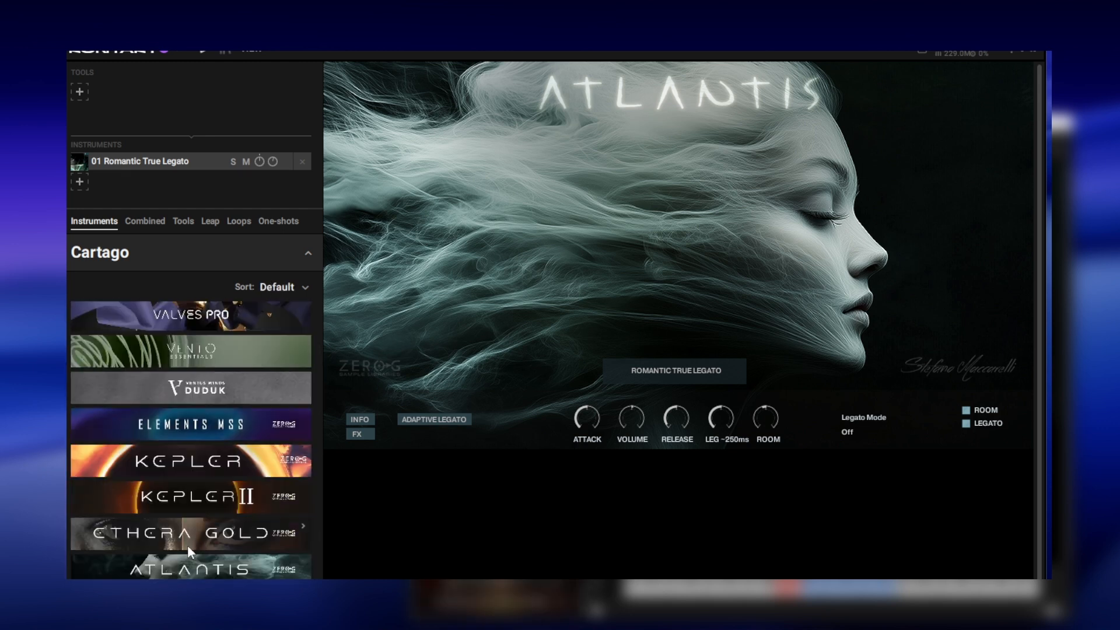